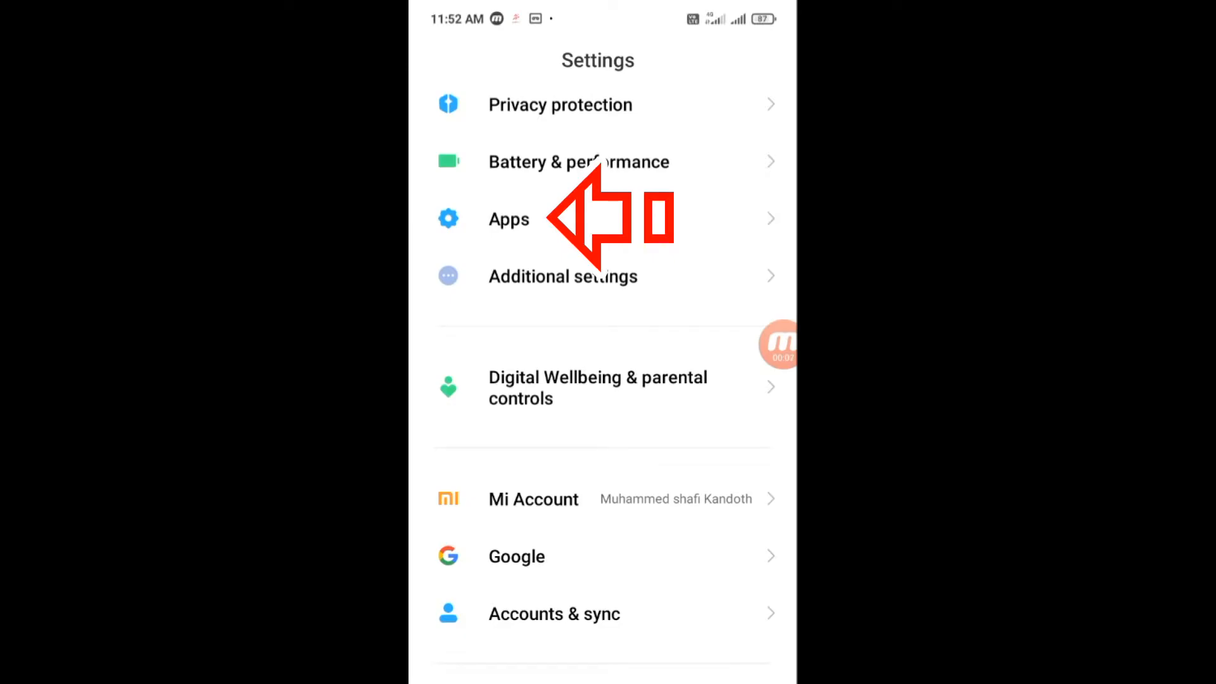
Reach the Dual apps page through Apps, listing WhatsApp, Instagram and Facebook clones
click(508, 219)
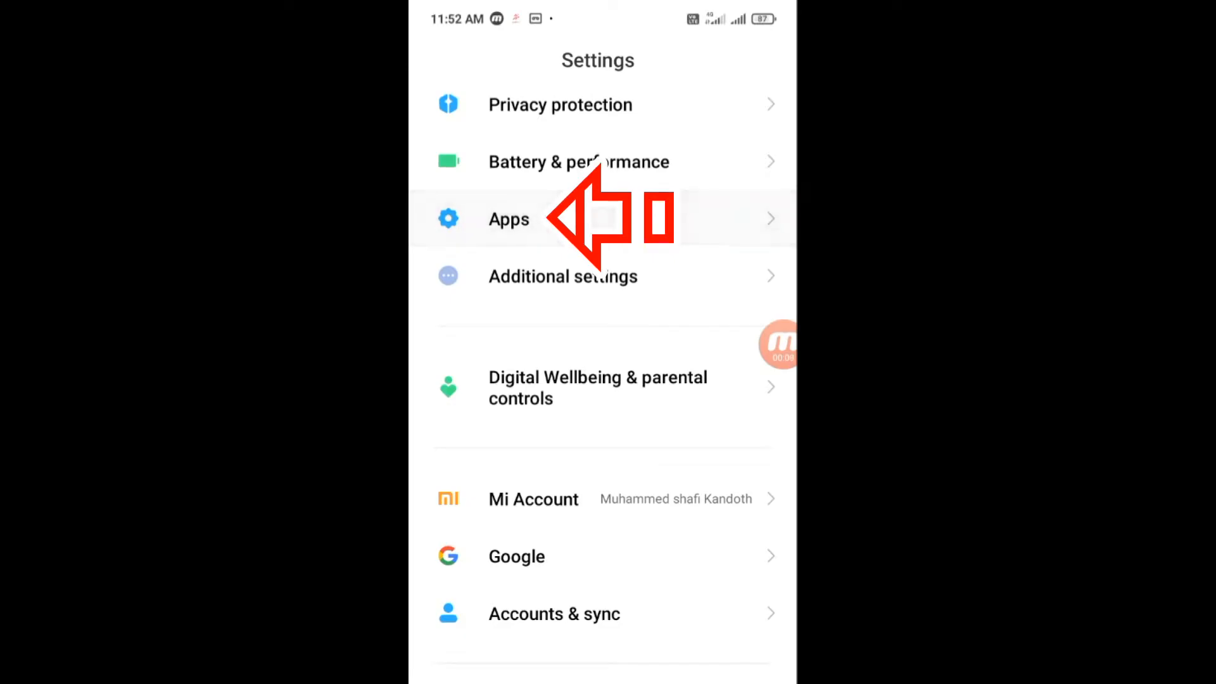
click(508, 218)
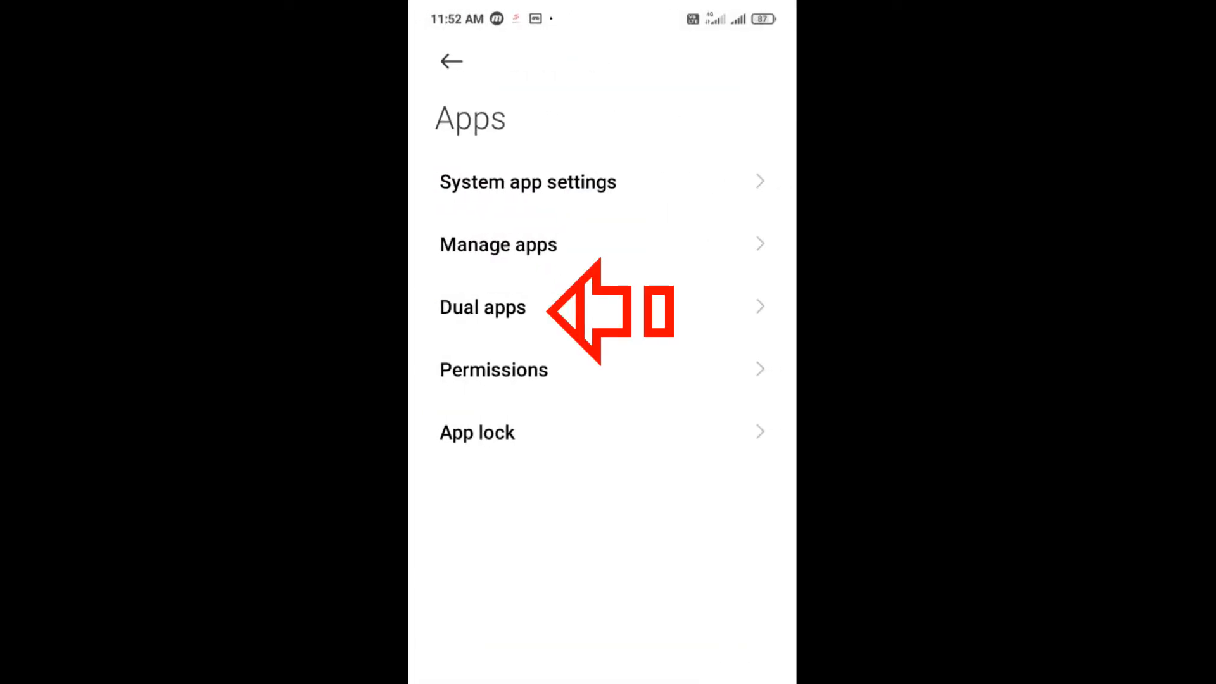
click(482, 307)
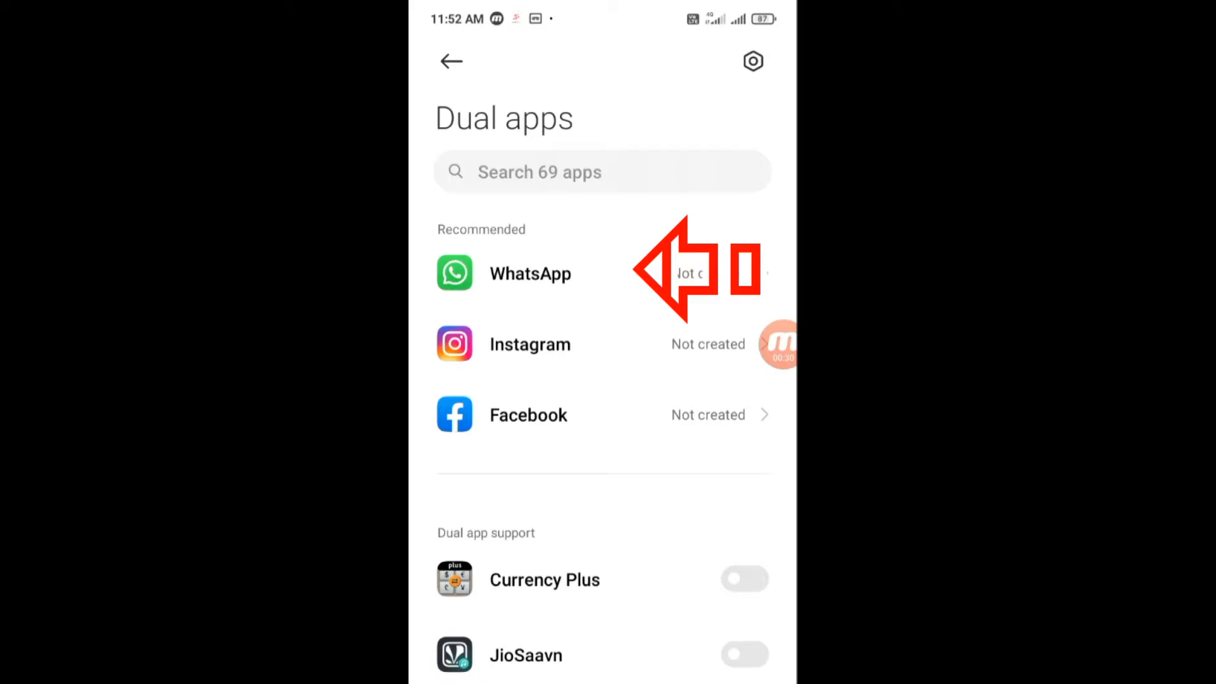
Switch on dual copies for WhatsApp and Facebook, then return to the Settings home
click(531, 273)
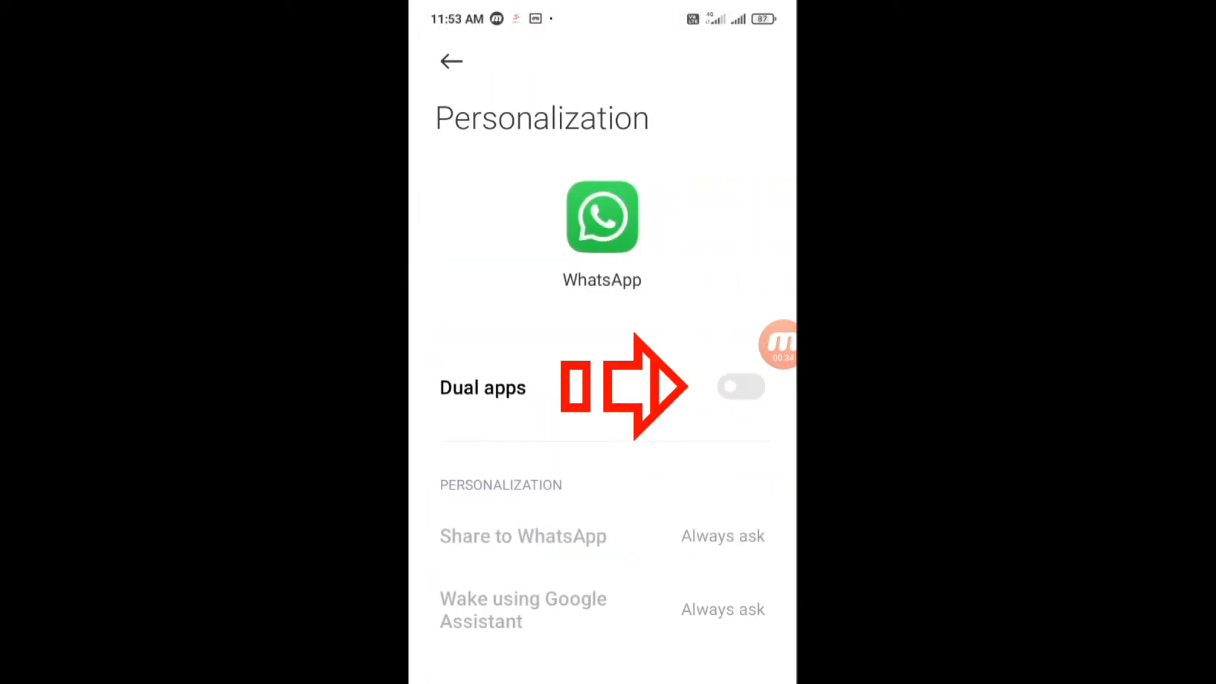
click(740, 387)
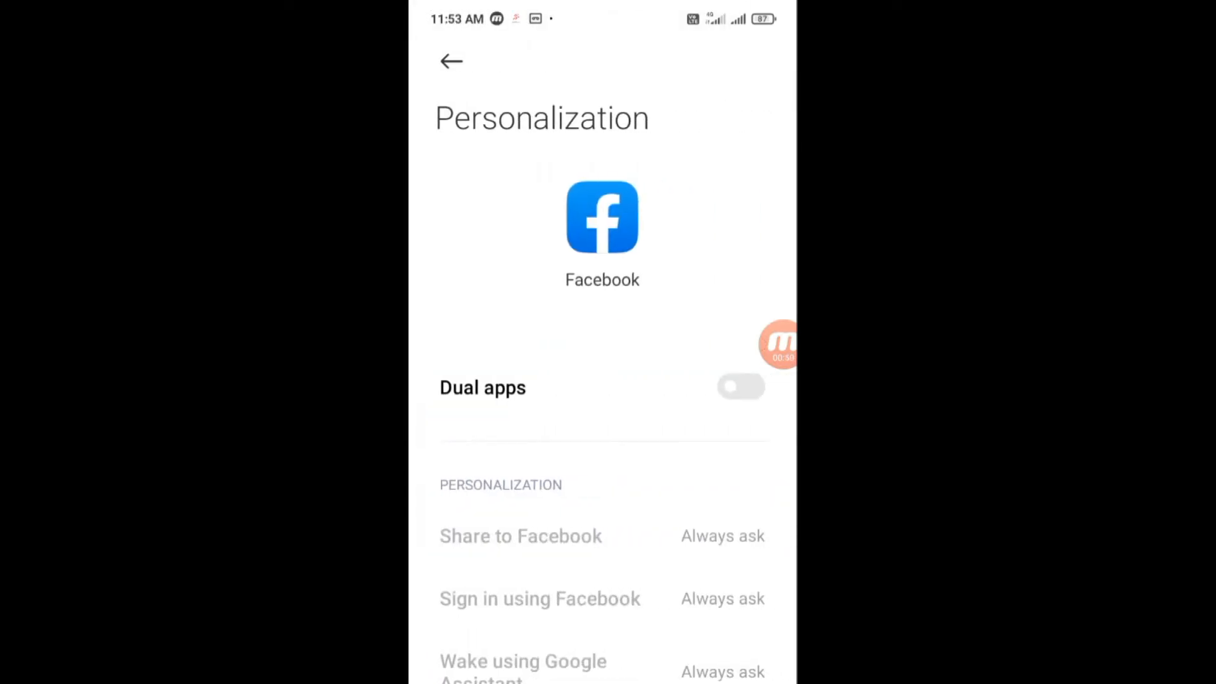
click(741, 387)
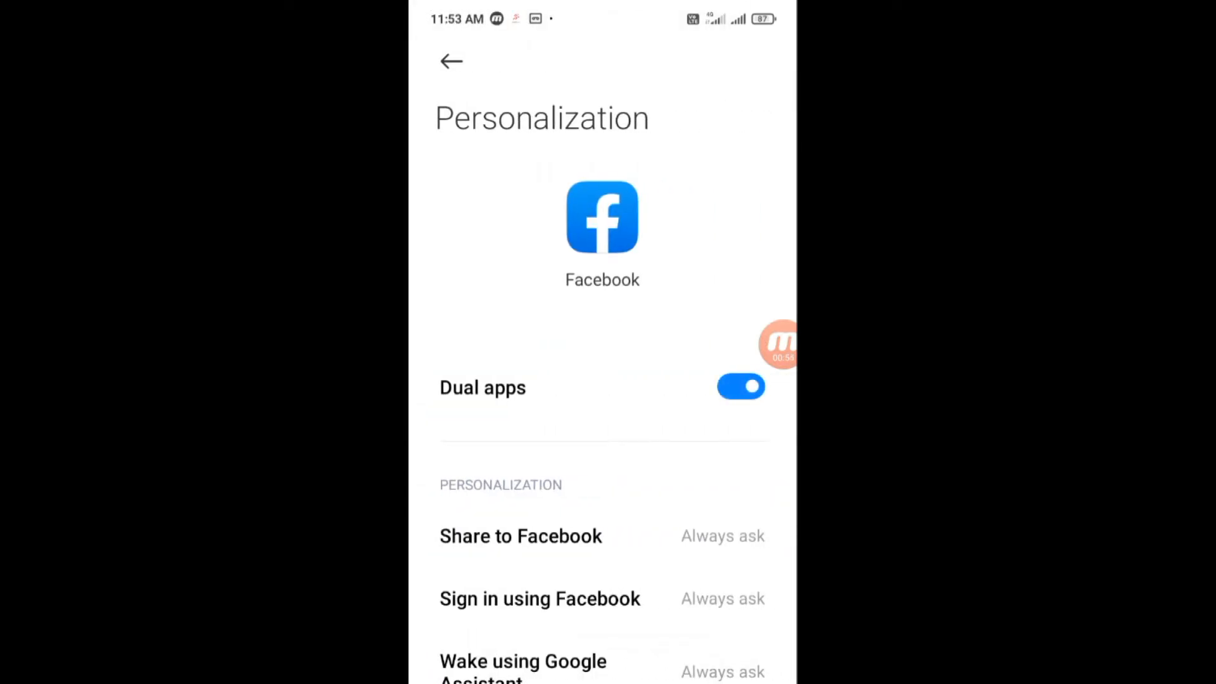
click(452, 62)
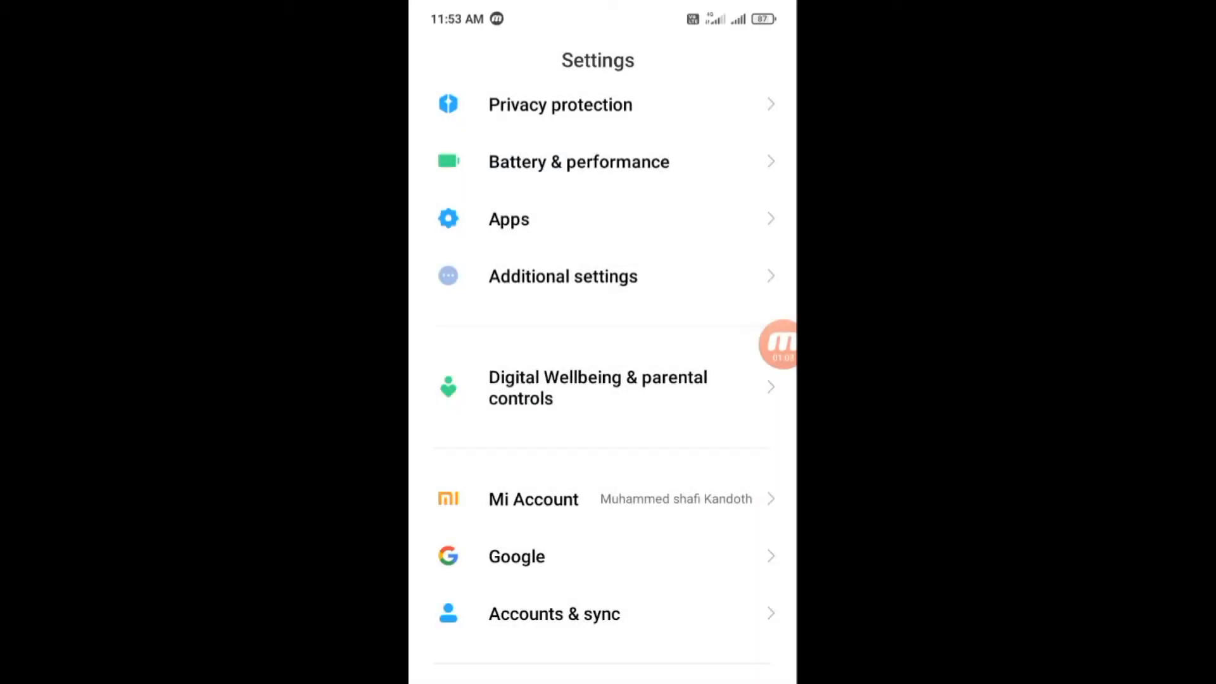
From the home screen, launch the second WhatsApp copy to its welcome screen
key(home)
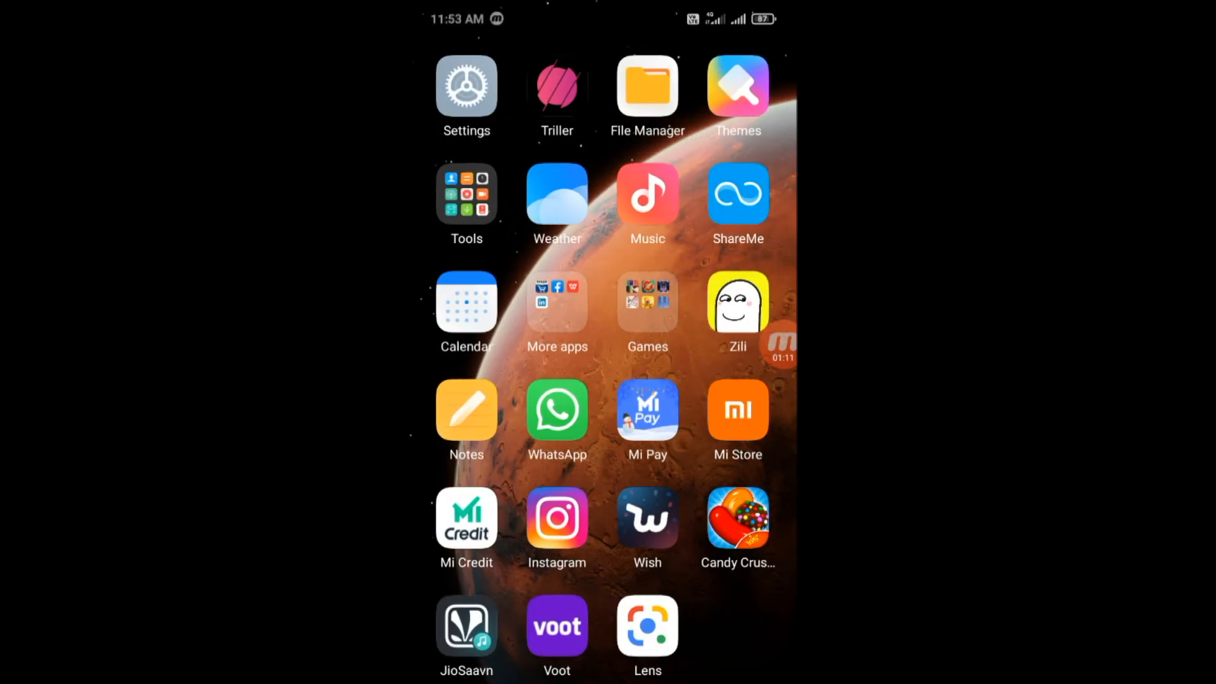
scroll(left, 3)
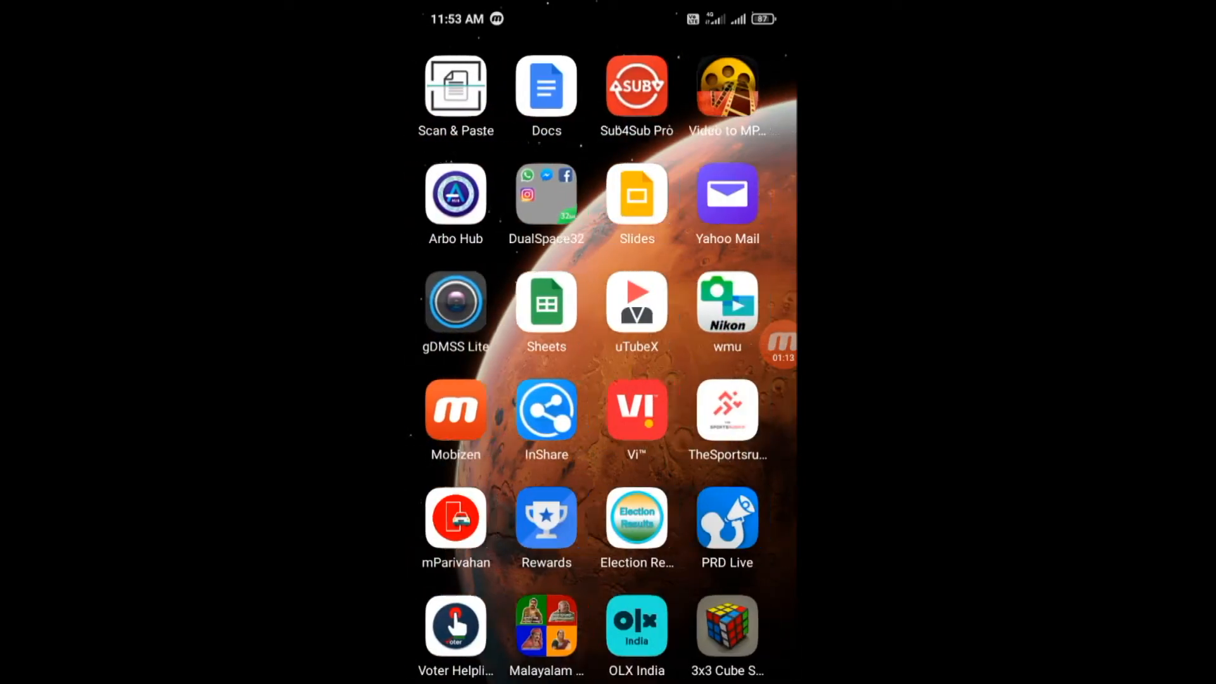
scroll(up, 3)
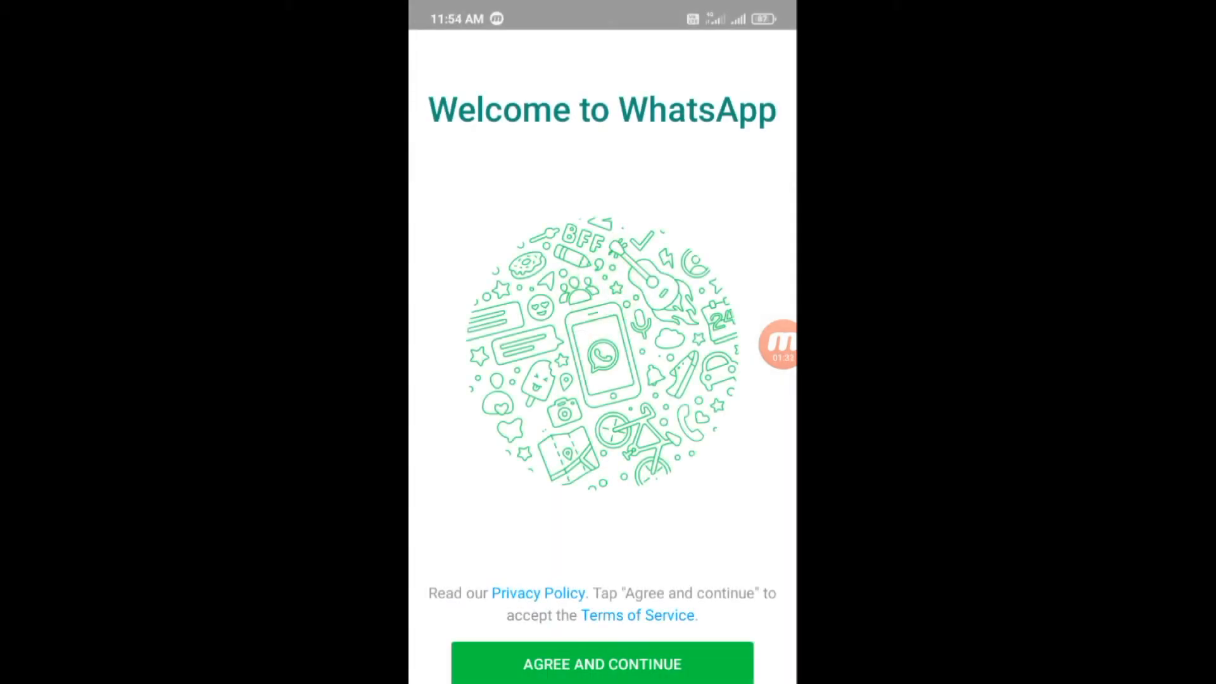
Agree to the terms, submit the phone number for verification and allow contacts access
click(602, 663)
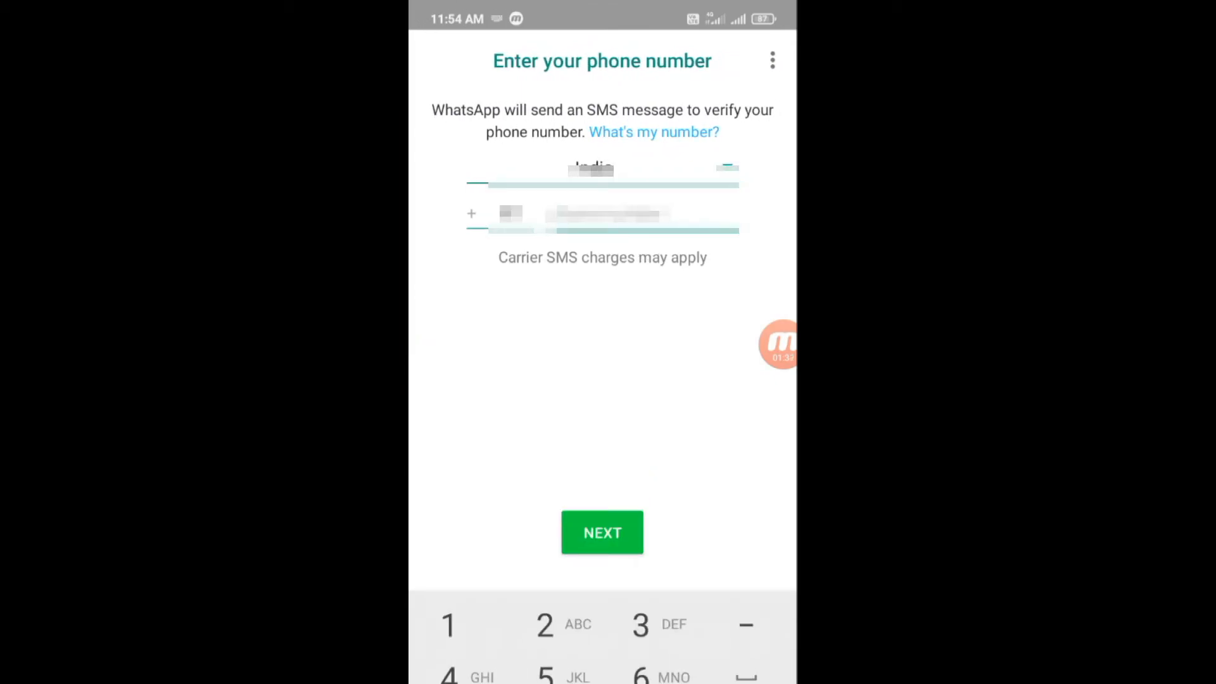
click(639, 671)
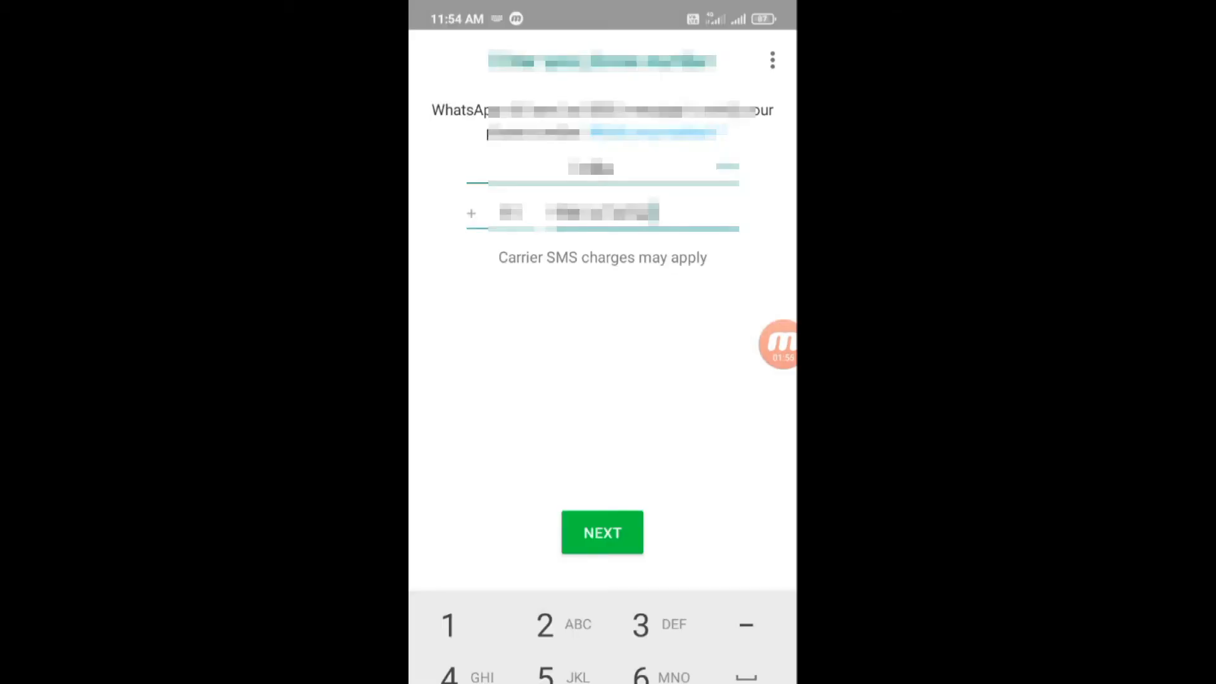
click(602, 533)
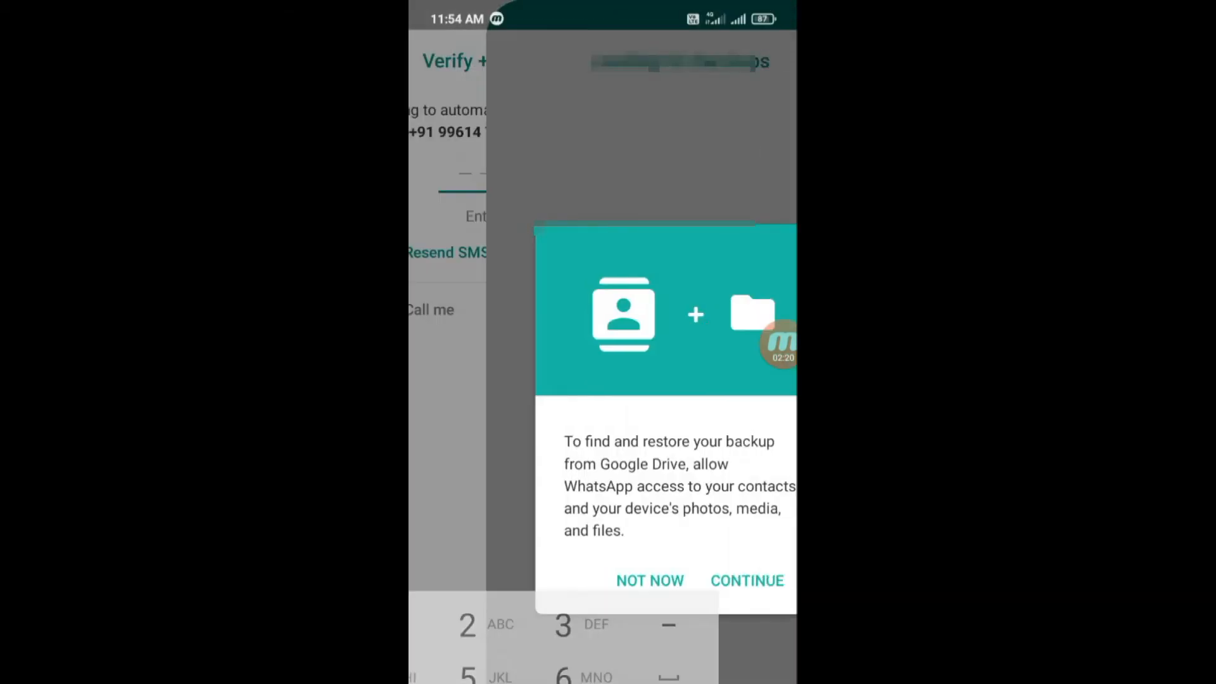
click(746, 580)
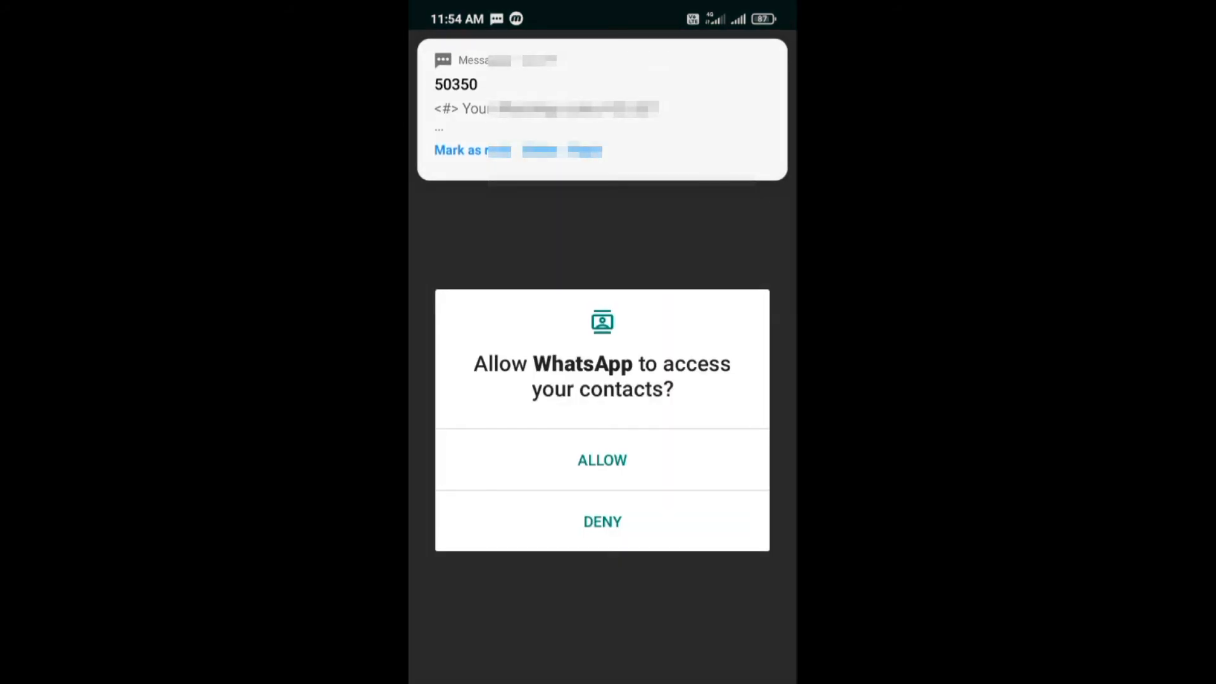
click(602, 459)
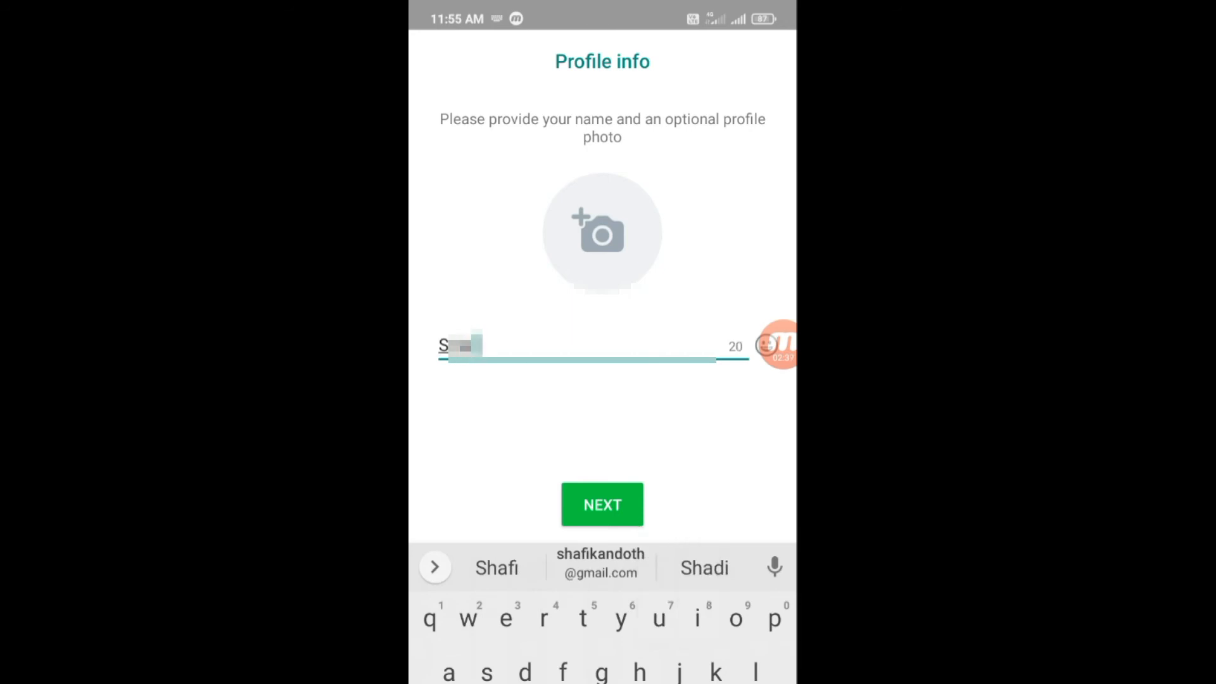
Complete Profile info for the second account and show its Status tab
click(602, 505)
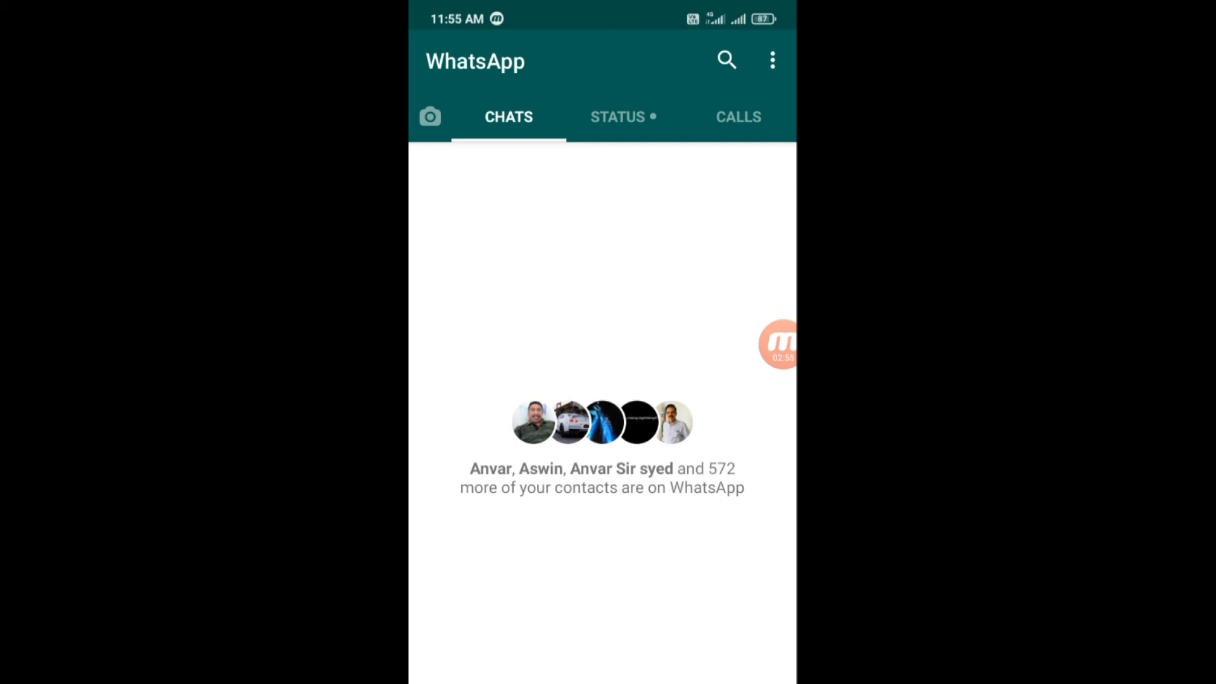
click(623, 117)
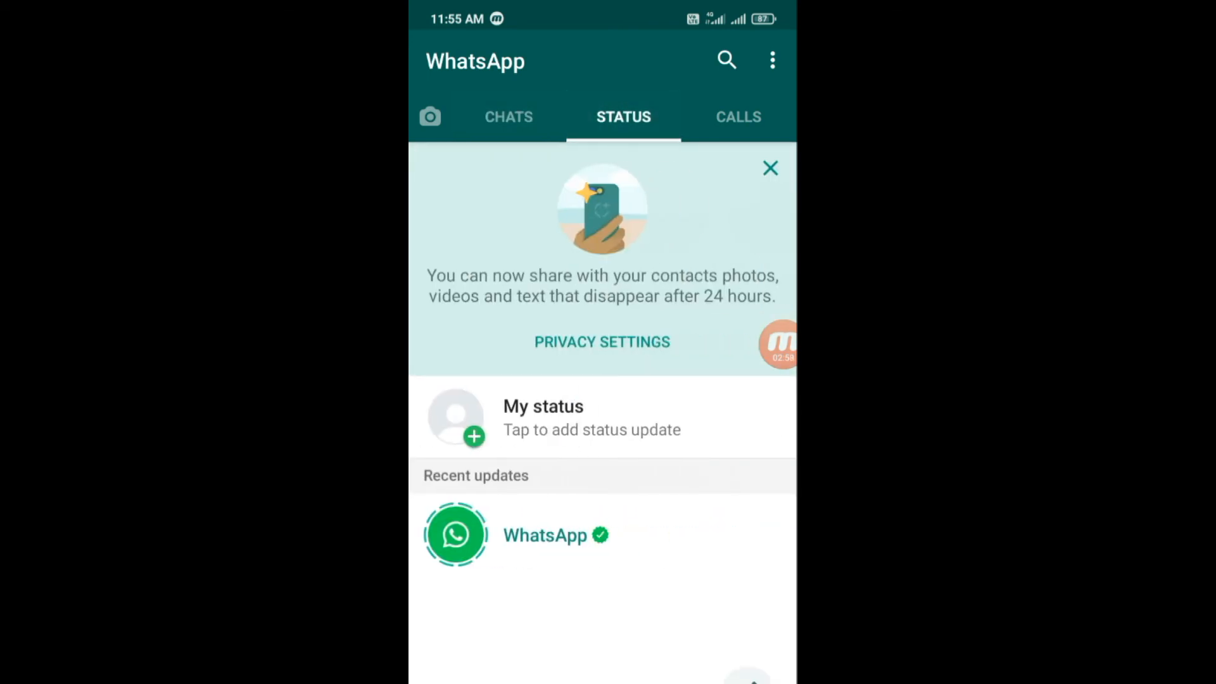